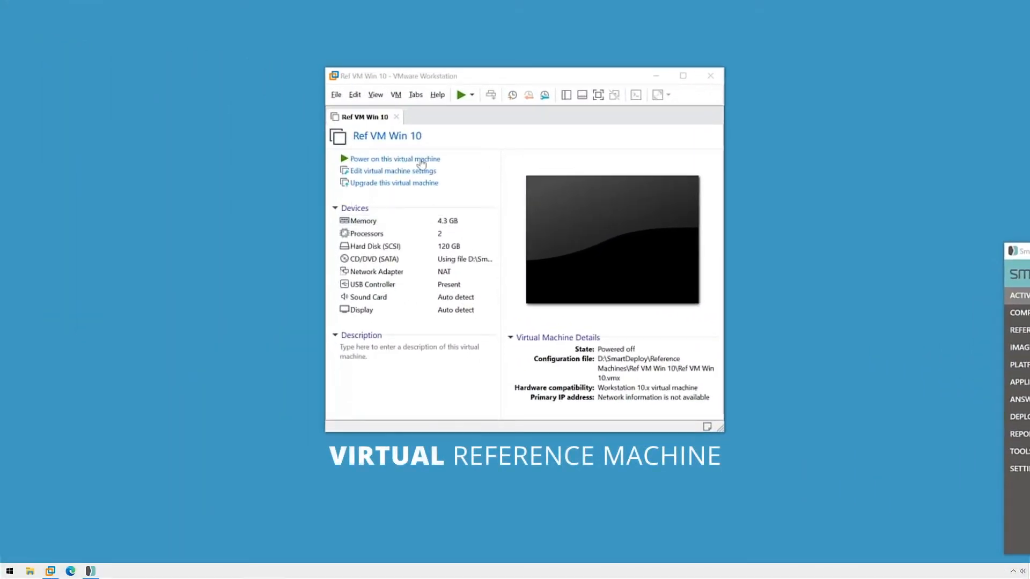
mouse_move(581, 388)
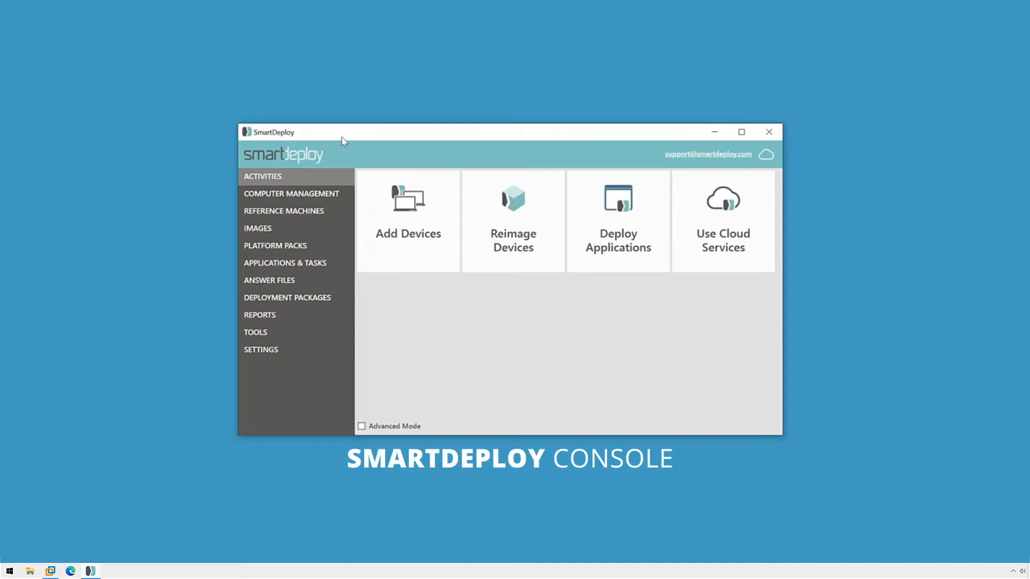
mouse_move(302, 178)
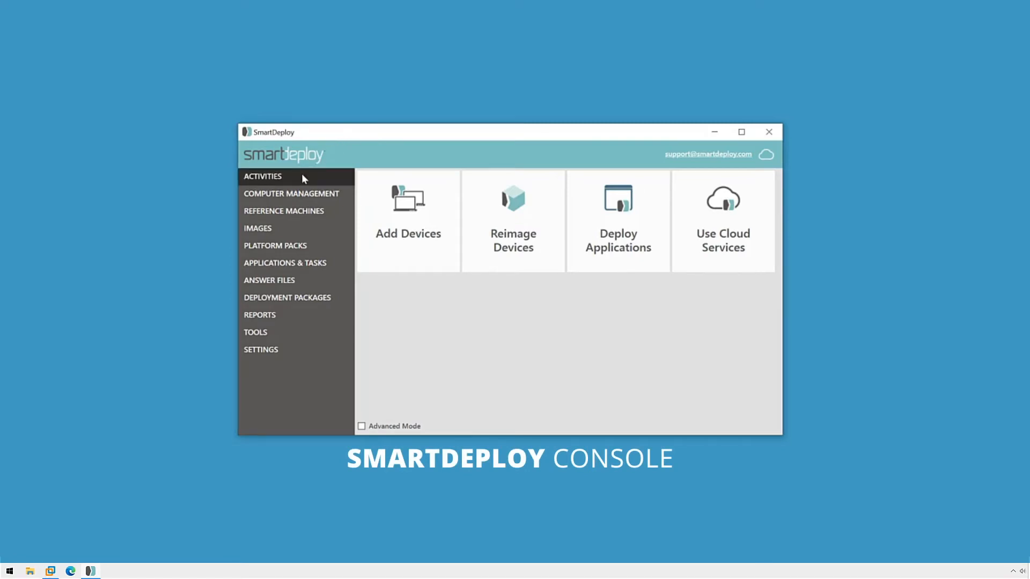
Launch the Capture Image wizard from Reimage Devices and pass its welcome page.
left_click(512, 220)
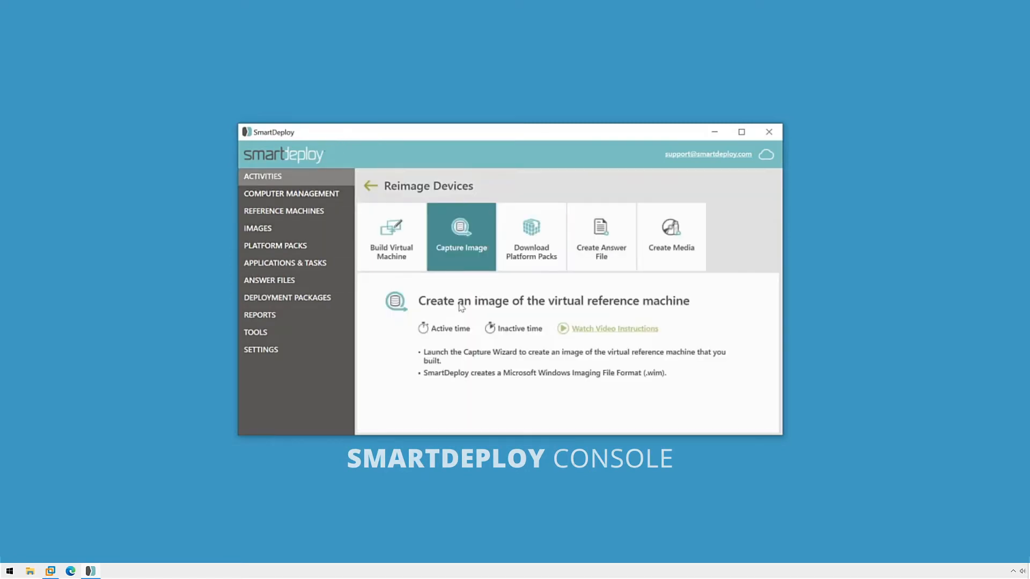
left_click(461, 230)
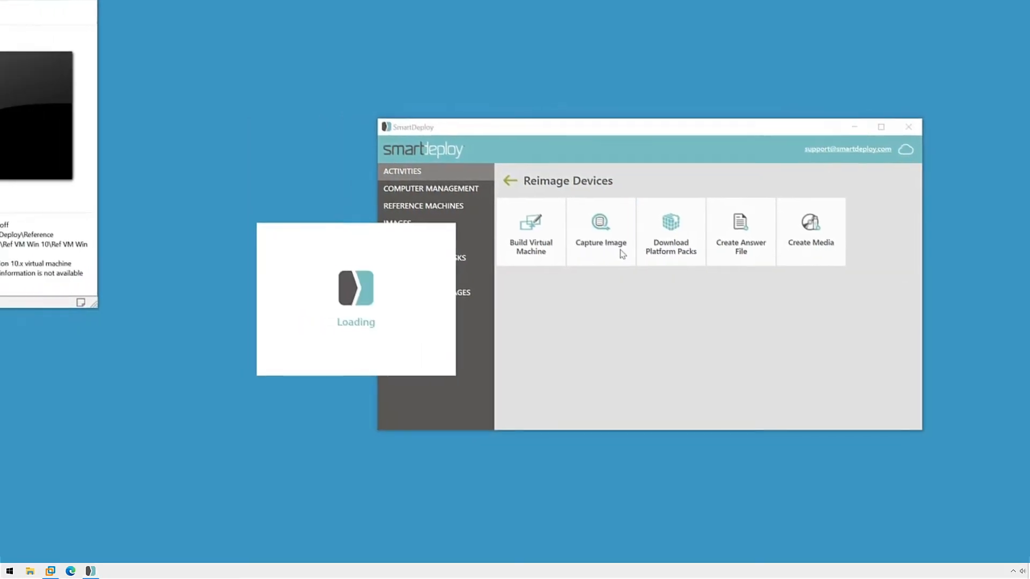
left_click(599, 231)
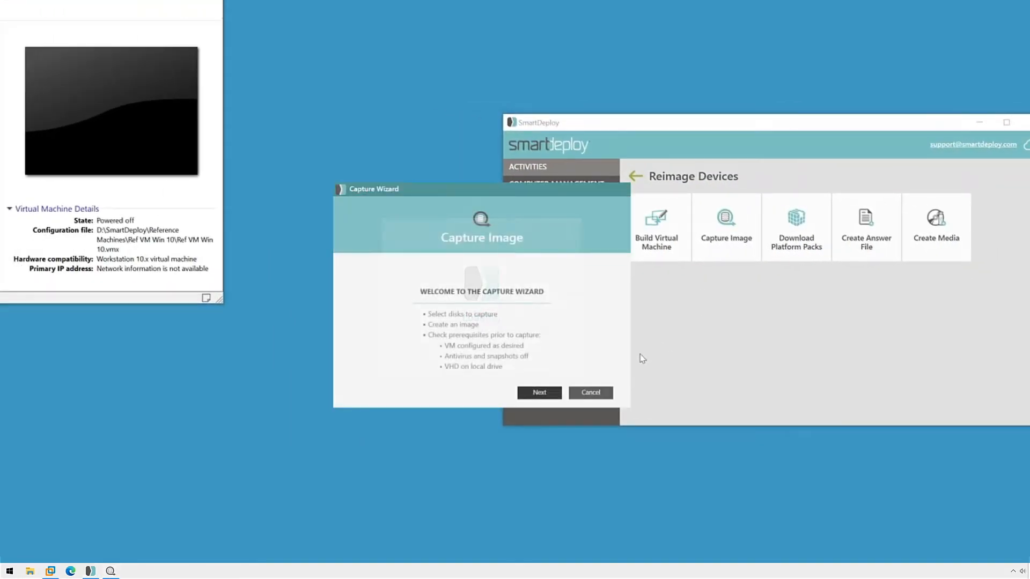
mouse_move(540, 395)
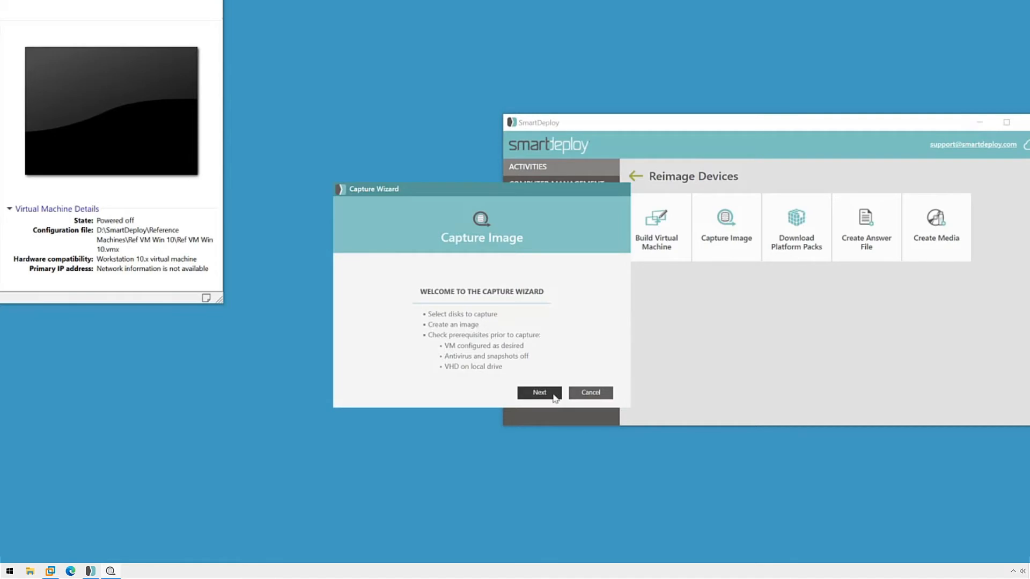
left_click(538, 392)
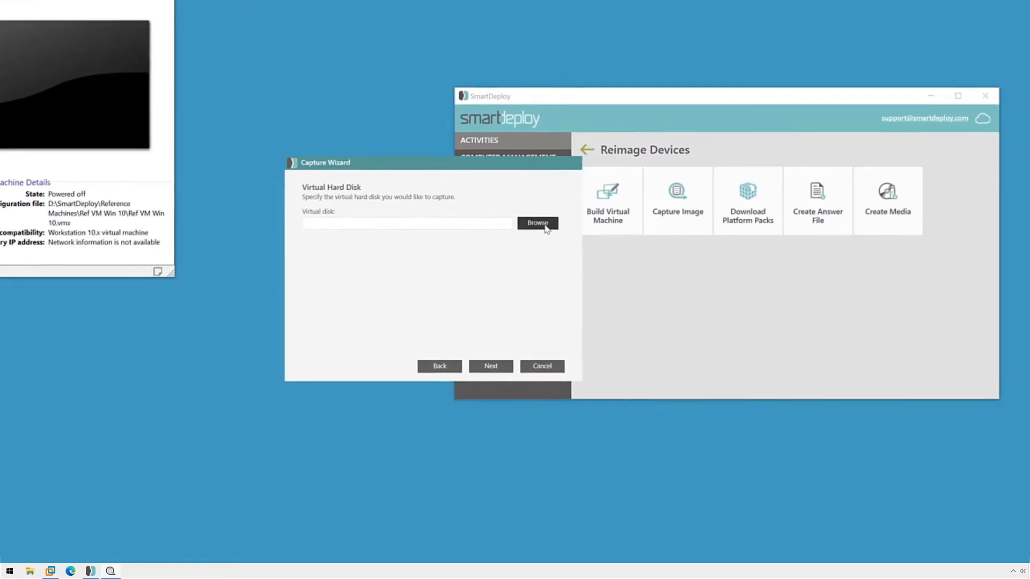
Choose Ref VM Win 10.vmdk from the Ref VM Win 10 folder as the disk to capture.
left_click(537, 223)
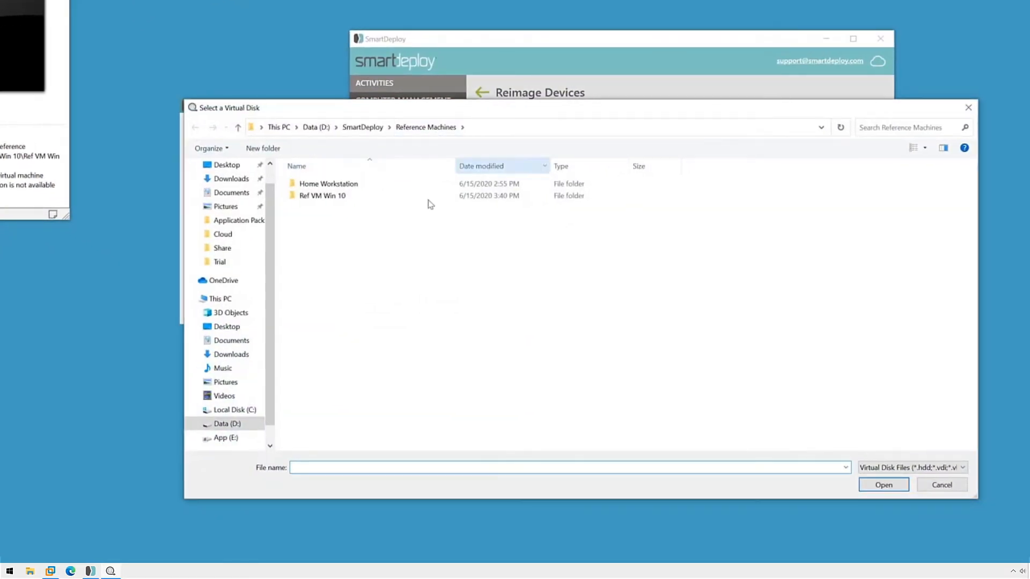
double_click(323, 195)
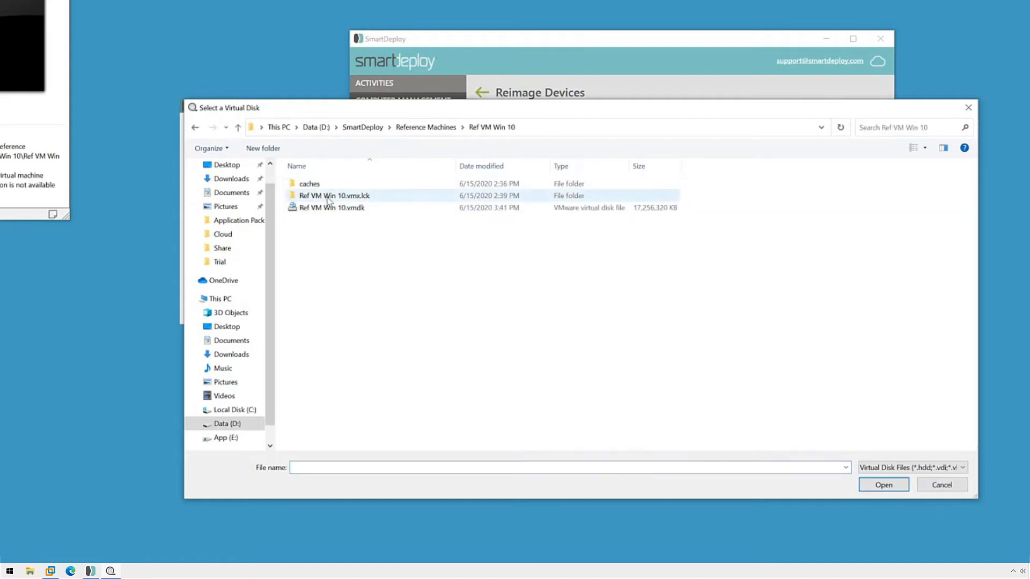
left_click(330, 208)
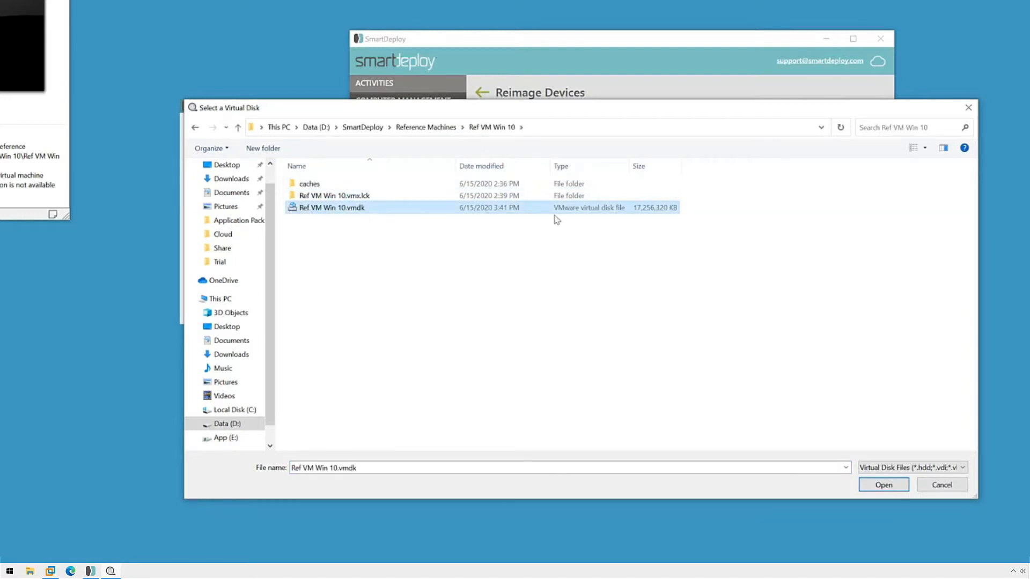
mouse_move(883, 484)
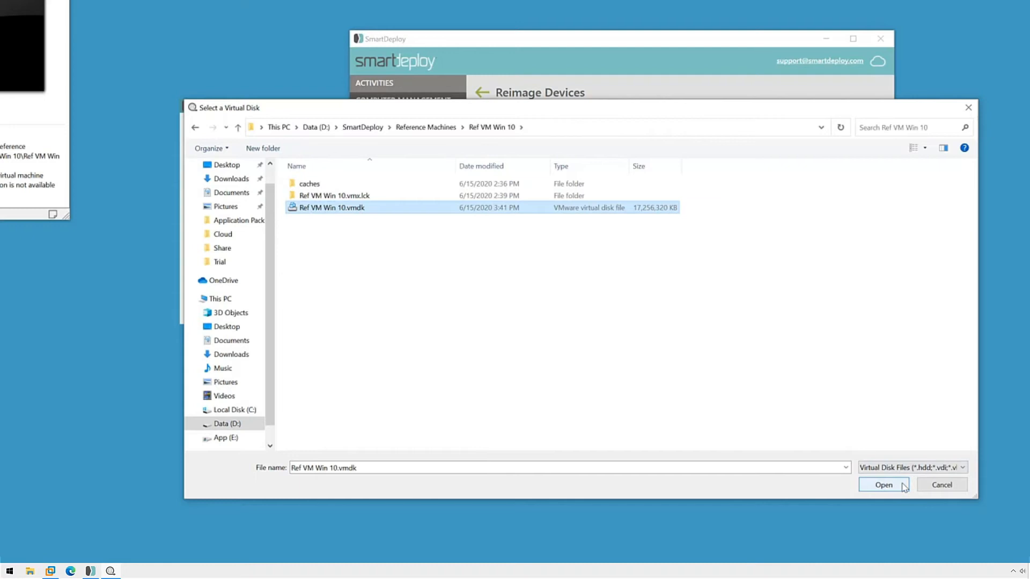
left_click(883, 485)
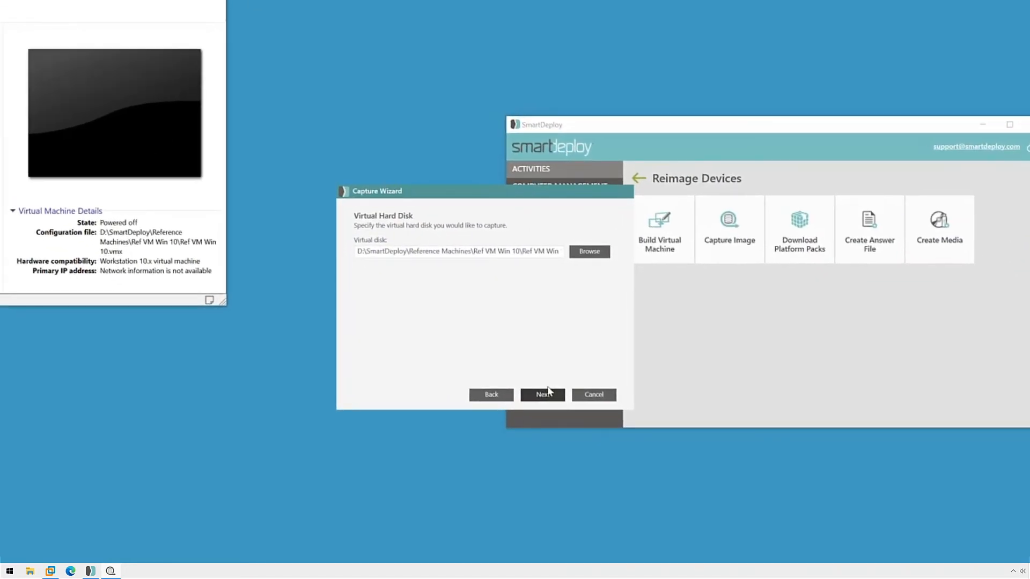
mouse_move(545, 398)
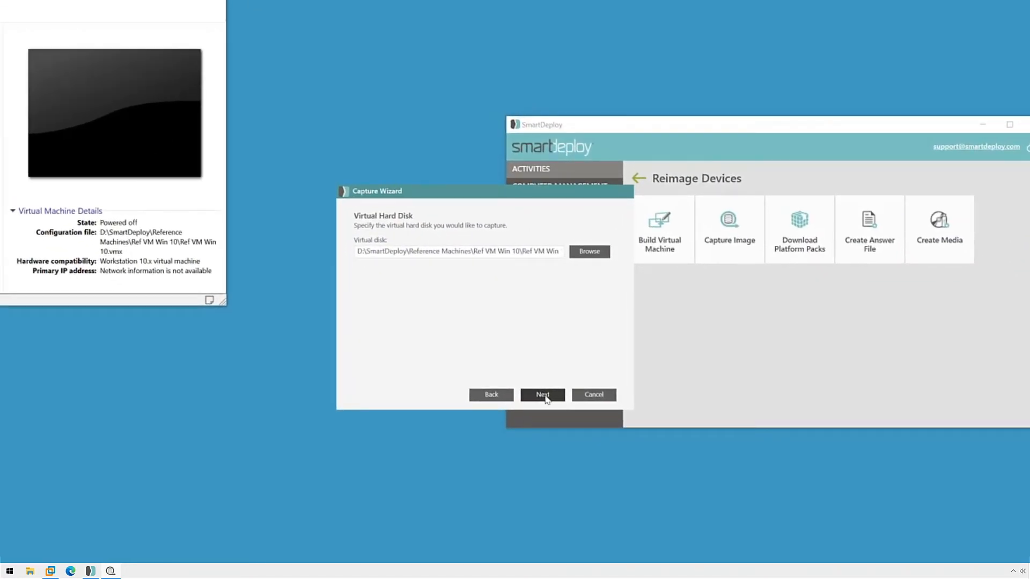
Advance to volume selection, keeping System Reserved and Local Disk (C:) included.
left_click(542, 395)
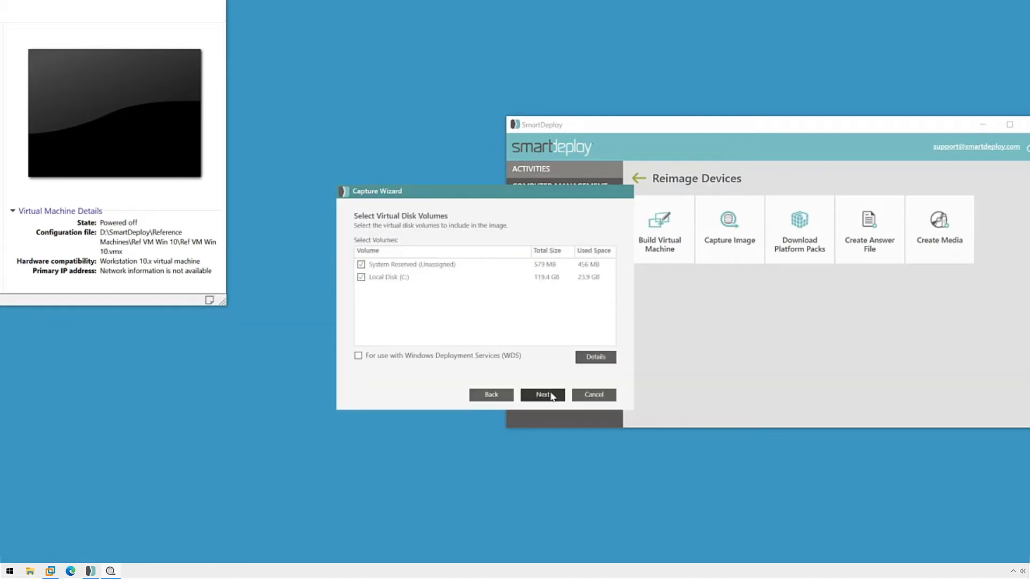
mouse_move(559, 305)
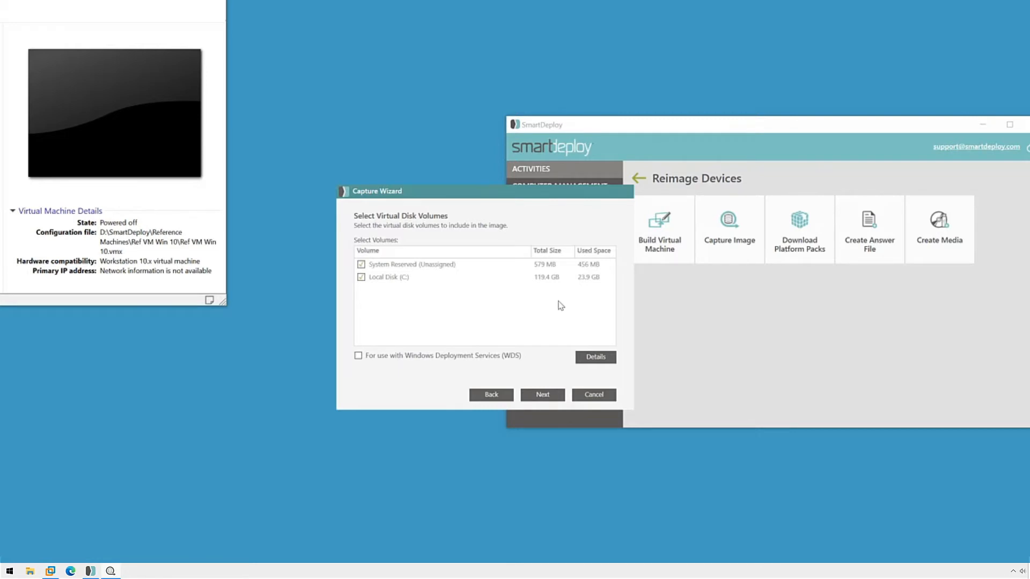
mouse_move(492, 311)
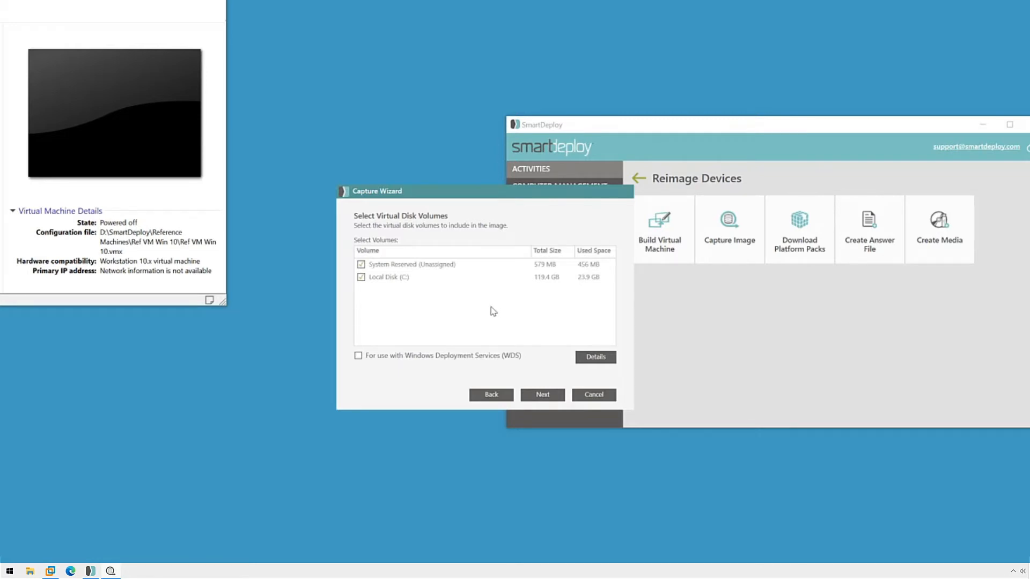
Advance to the Operating System page, leaving product key and administrator password blank.
left_click(541, 394)
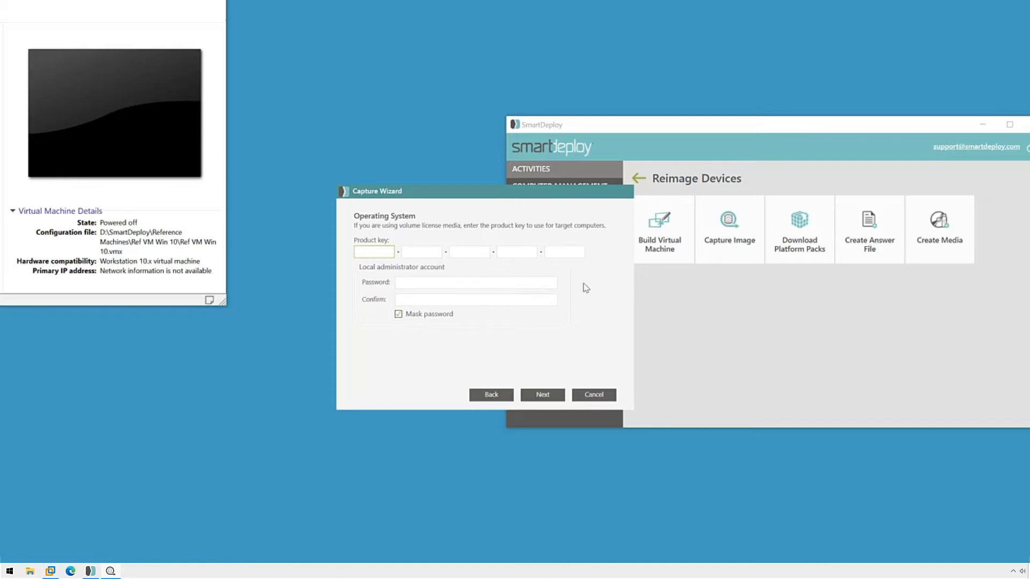
mouse_move(453, 341)
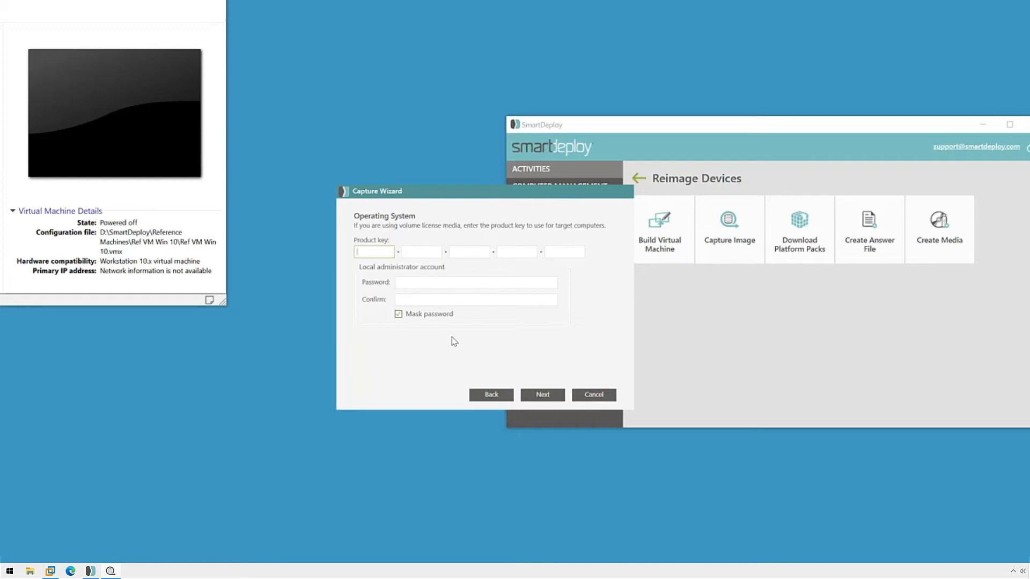
mouse_move(459, 339)
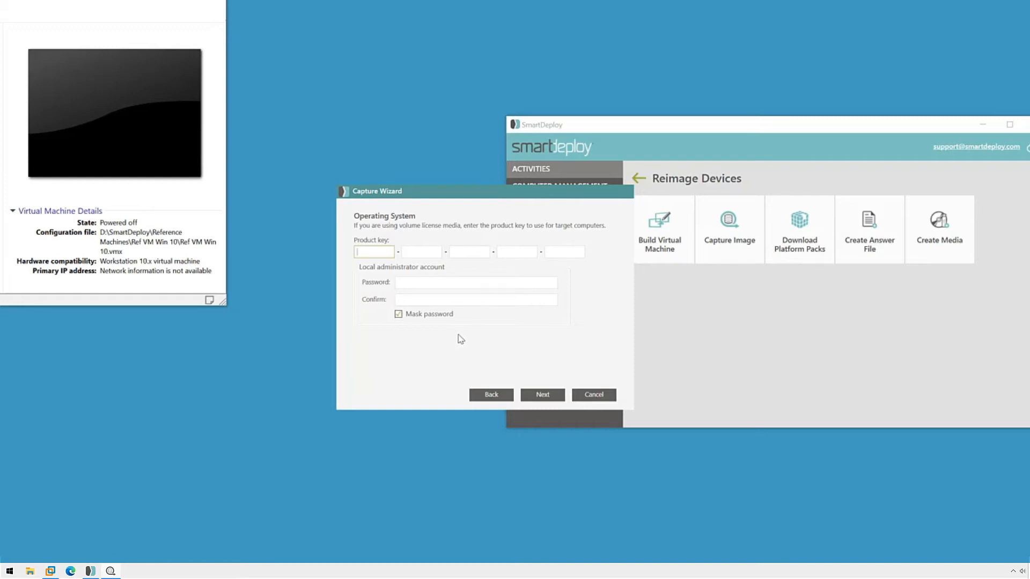
mouse_move(378, 342)
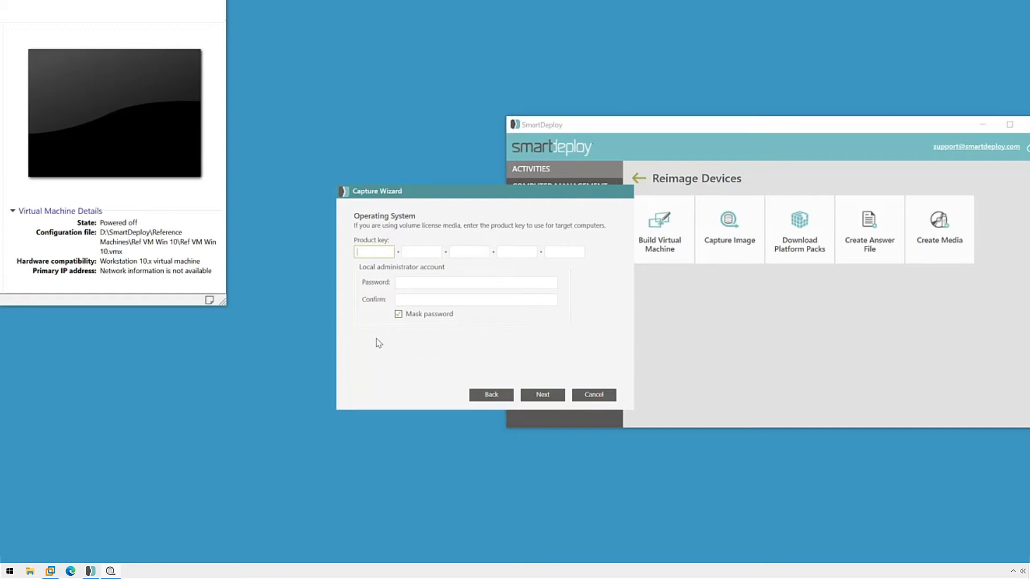
mouse_move(375, 339)
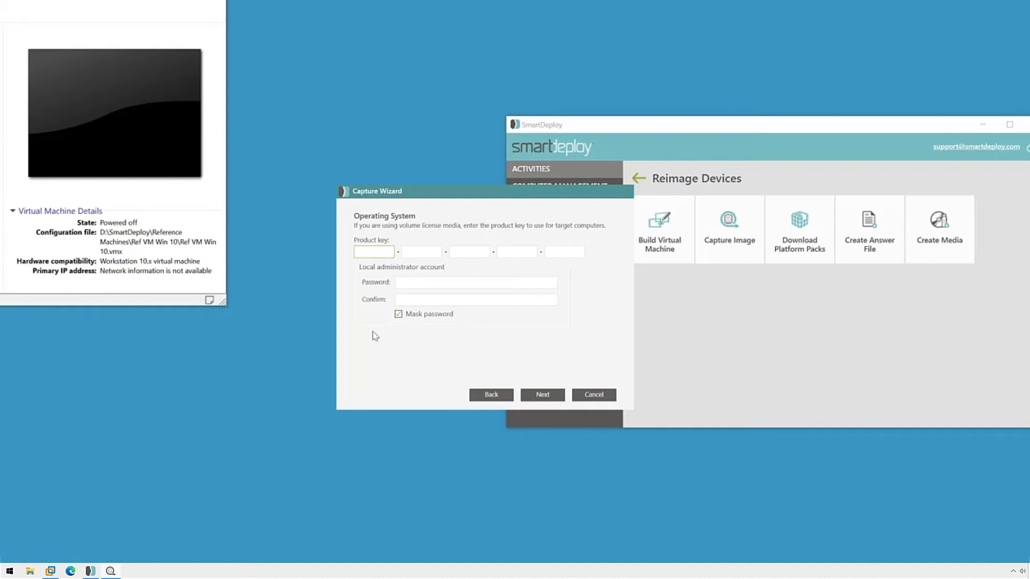
mouse_move(373, 337)
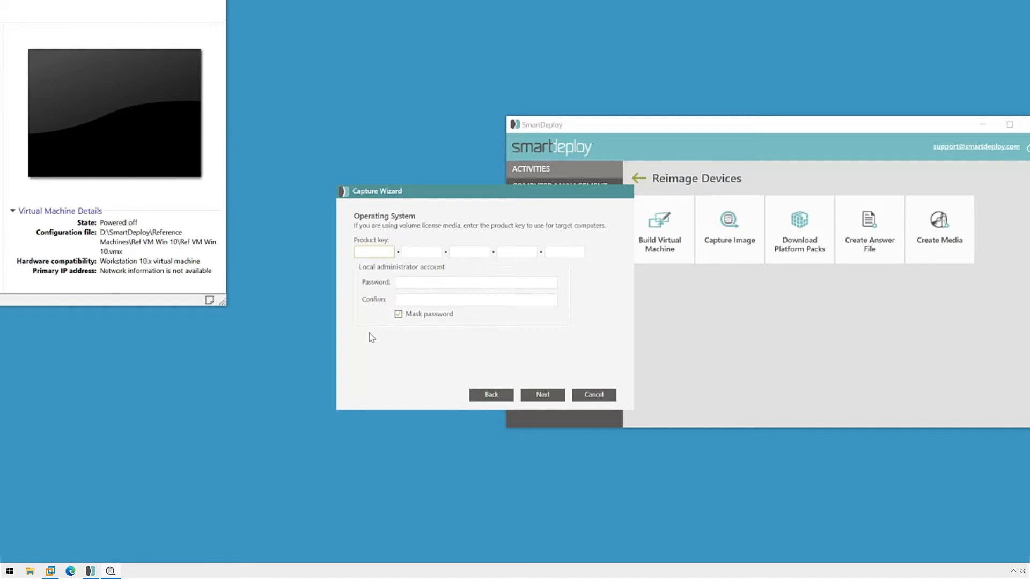
mouse_move(627, 274)
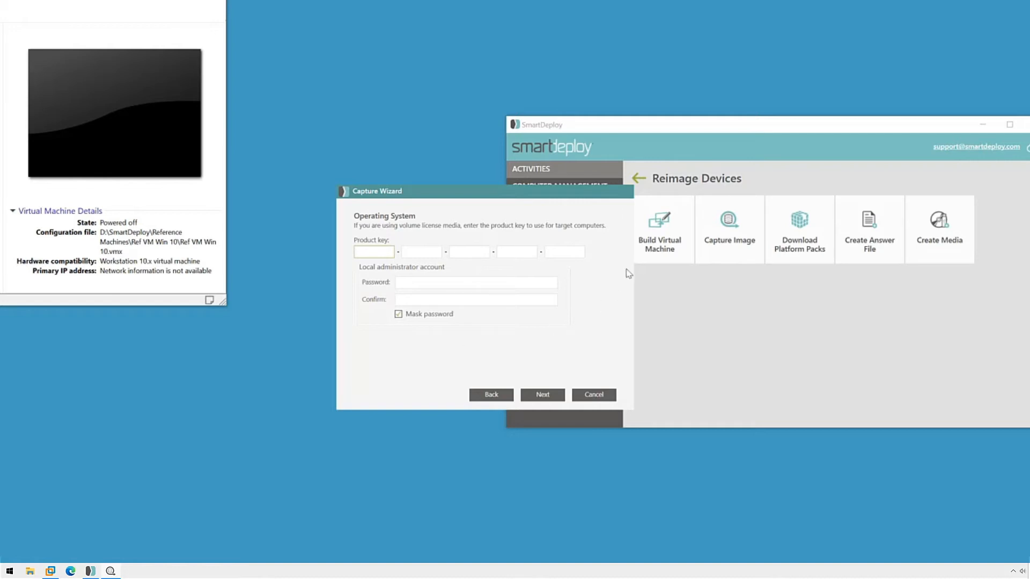
mouse_move(601, 264)
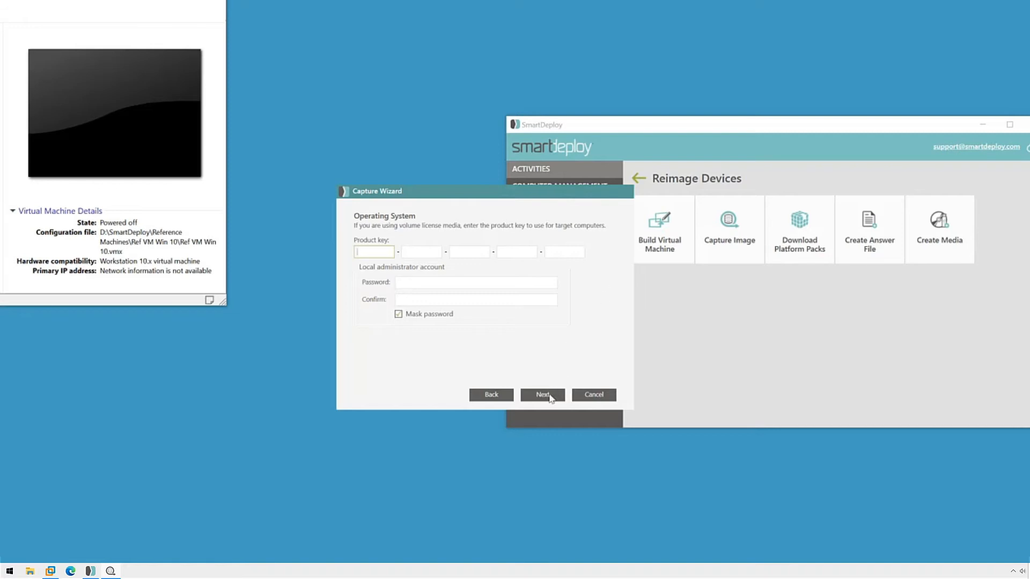
Move past the Operating System page to Image Type with Standard image selected.
left_click(541, 395)
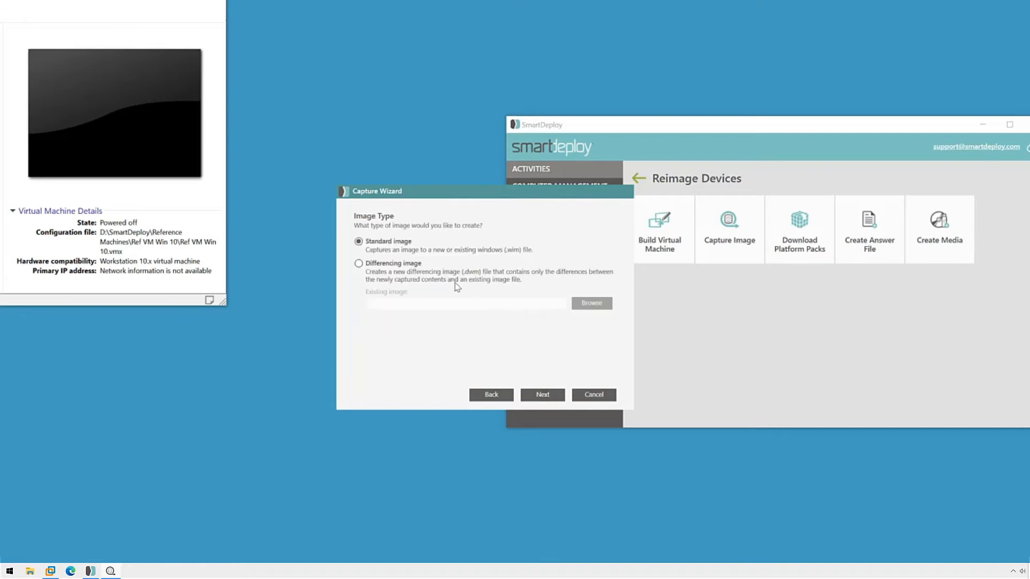
mouse_move(495, 302)
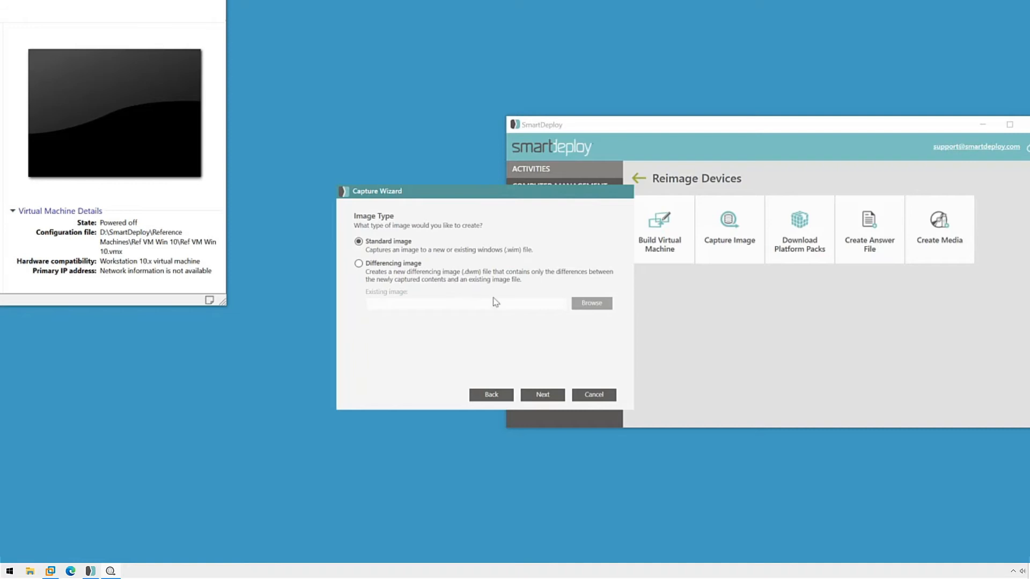
left_click(542, 394)
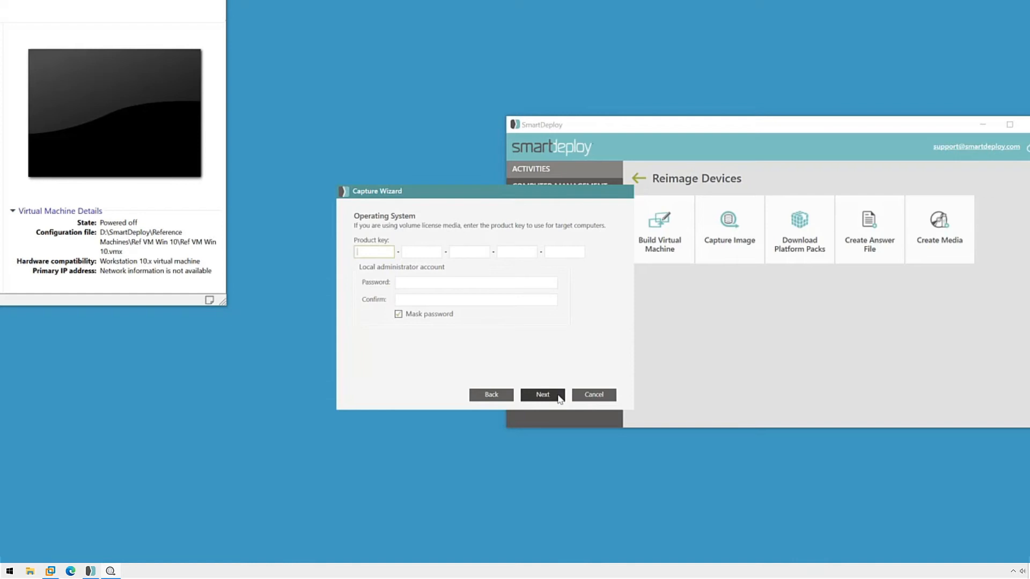
left_click(476, 283)
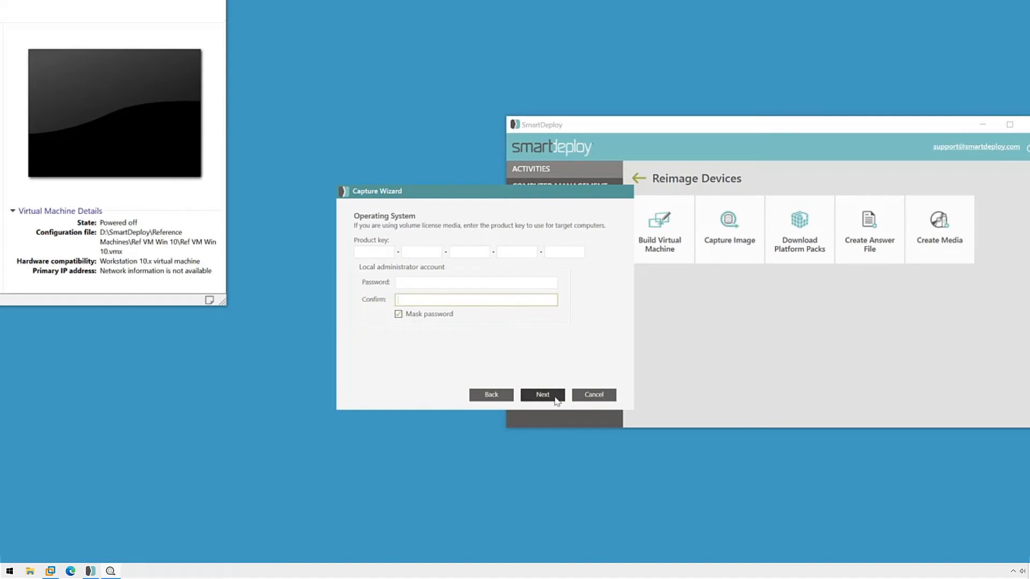
left_click(541, 395)
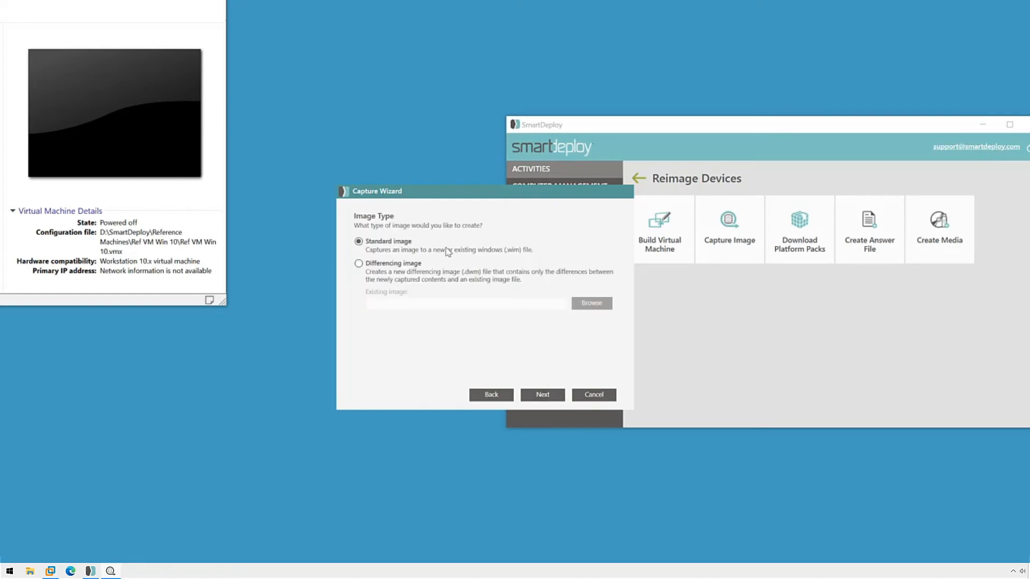
mouse_move(463, 284)
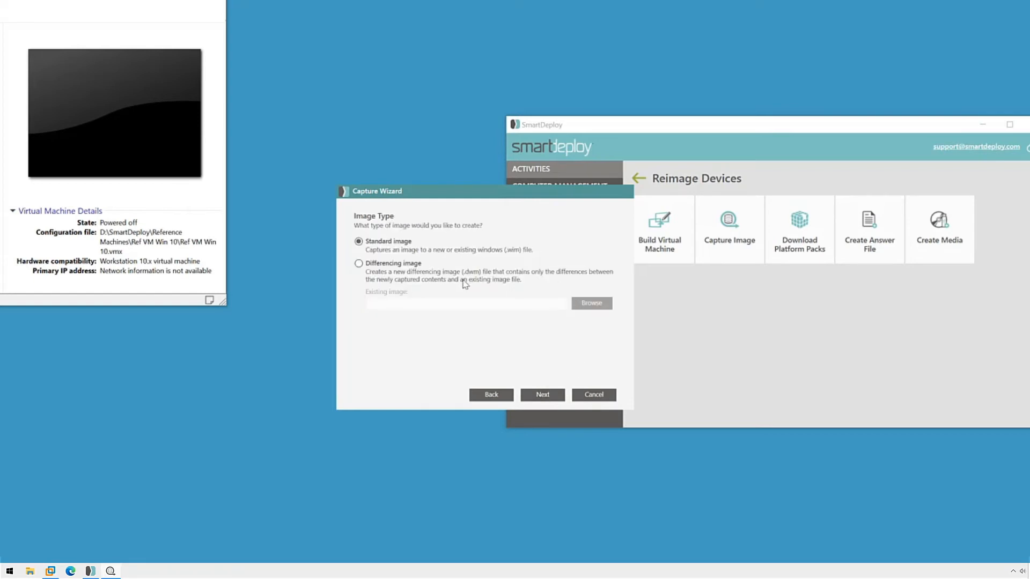
mouse_move(406, 255)
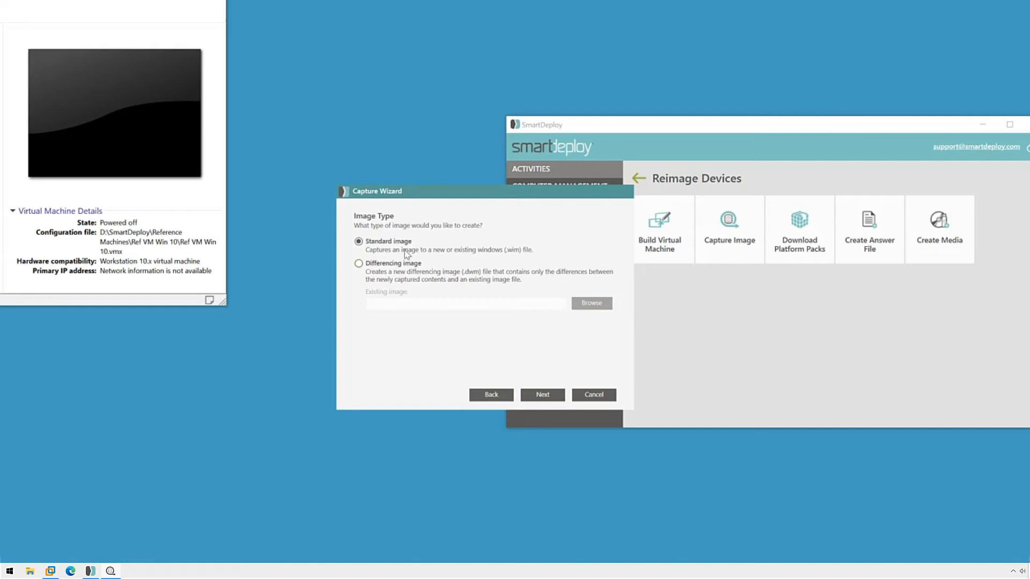
mouse_move(449, 359)
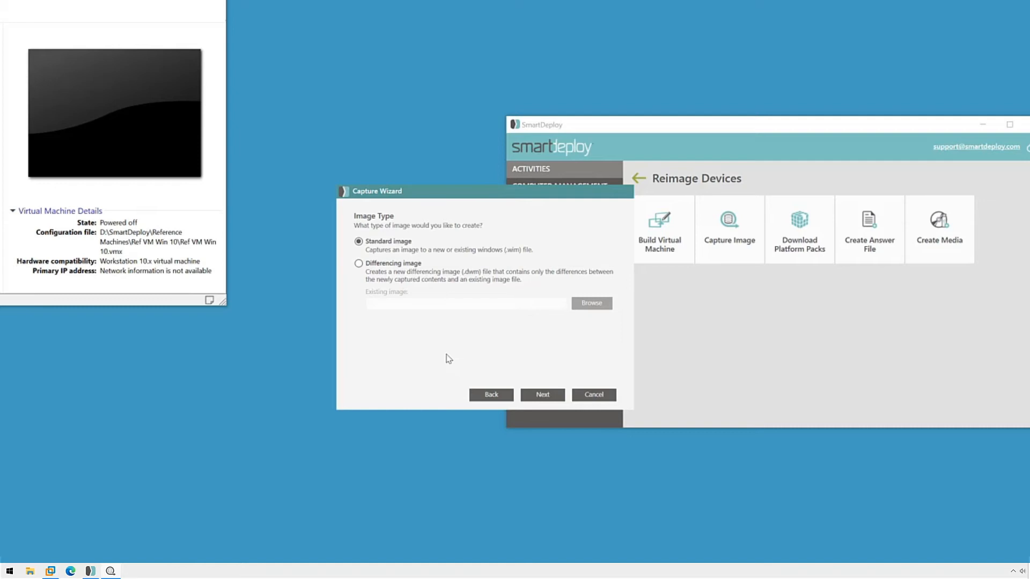
mouse_move(527, 251)
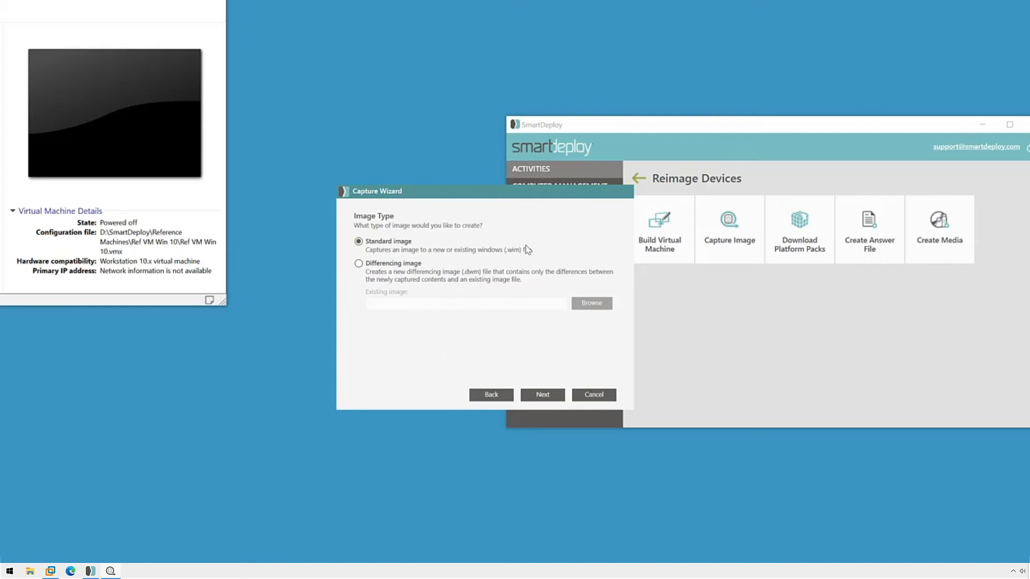
mouse_move(543, 248)
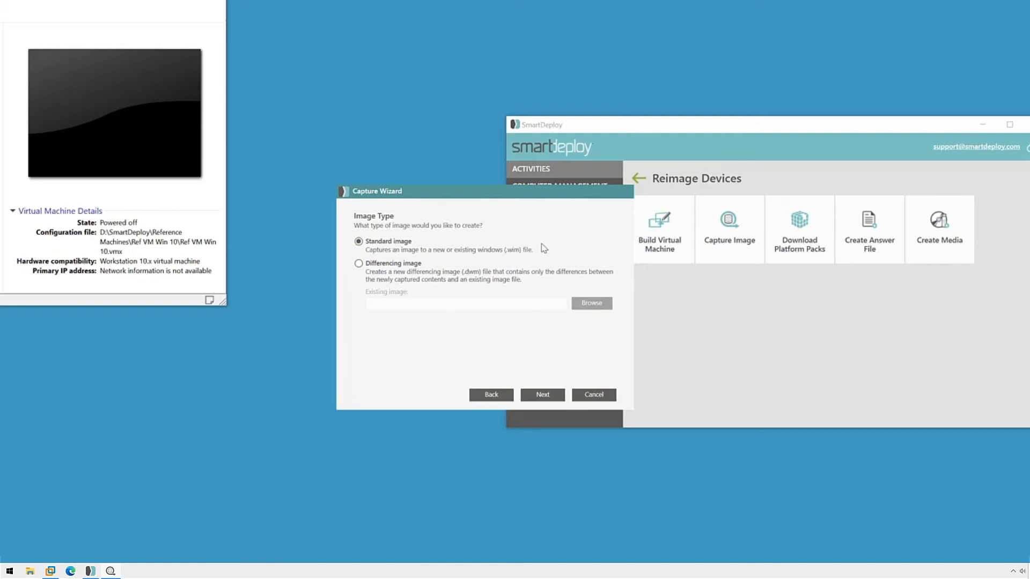
mouse_move(525, 406)
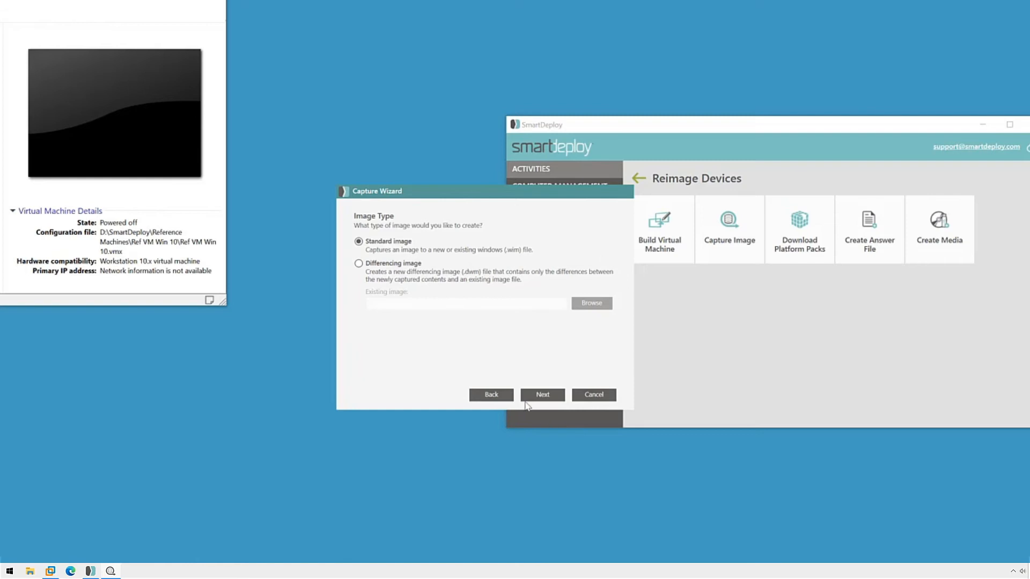
Save the image as Ref VM Win 10.wim in D:\SmartDeploy\Images.
left_click(542, 395)
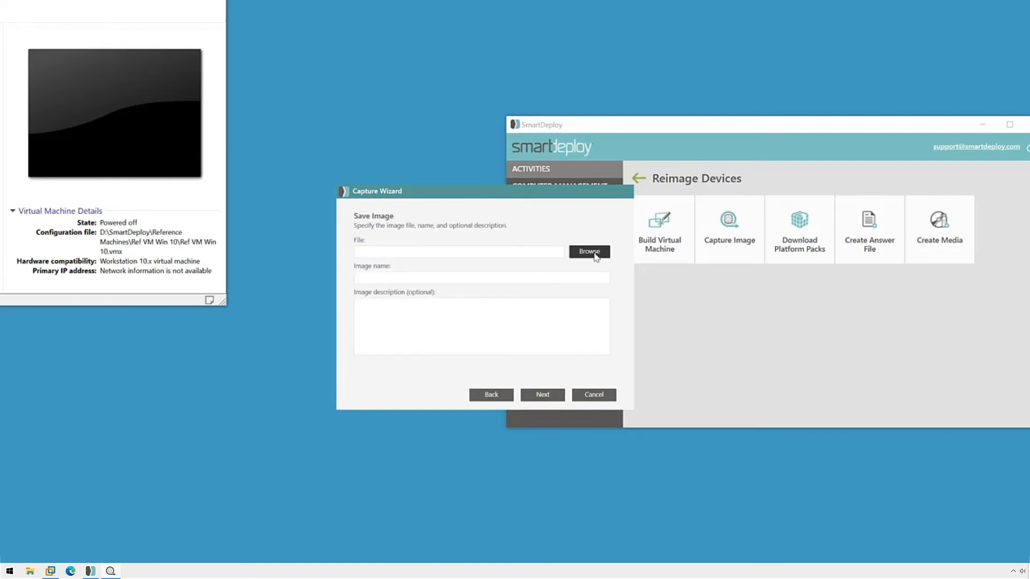
left_click(588, 251)
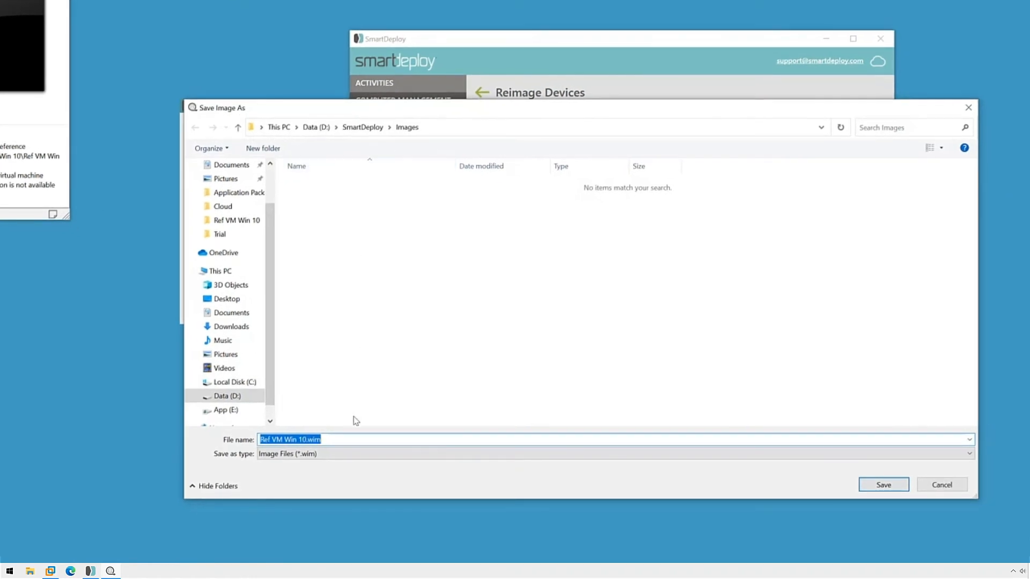
mouse_move(882, 485)
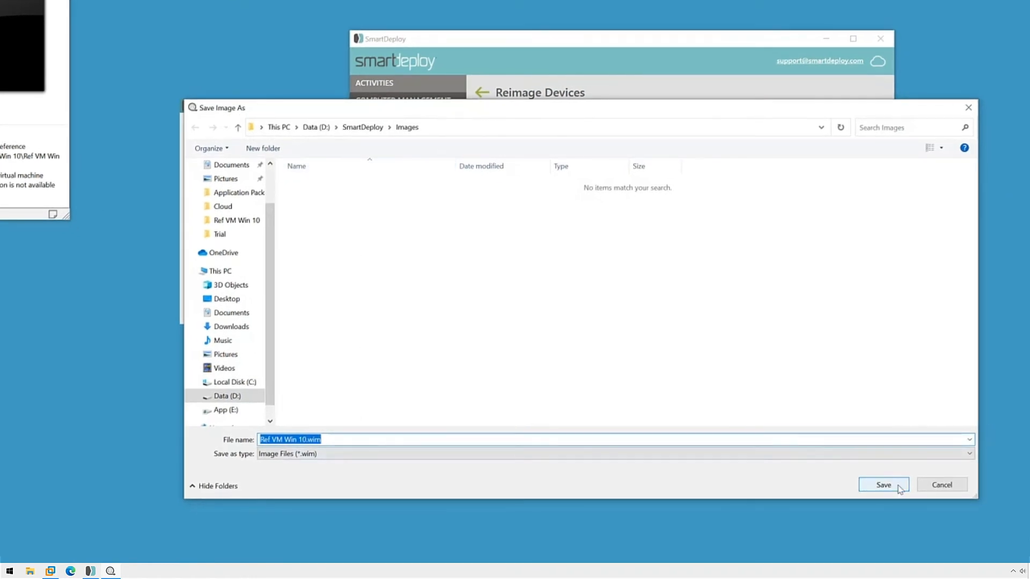
left_click(883, 485)
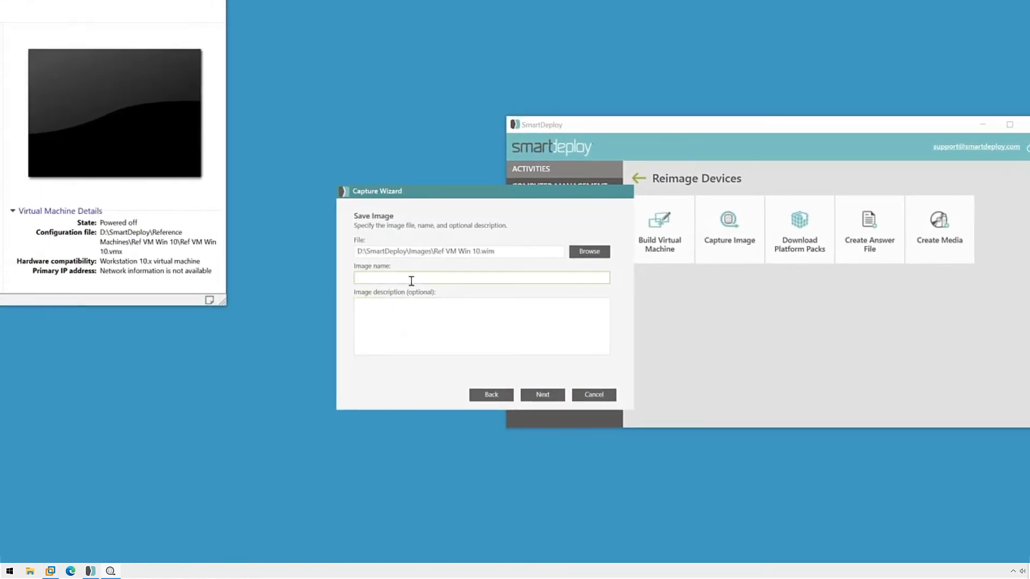
Enter image name 'Win 10 v1909 - Base' and begin the description 'Windows 10 and all updates'.
type("W")
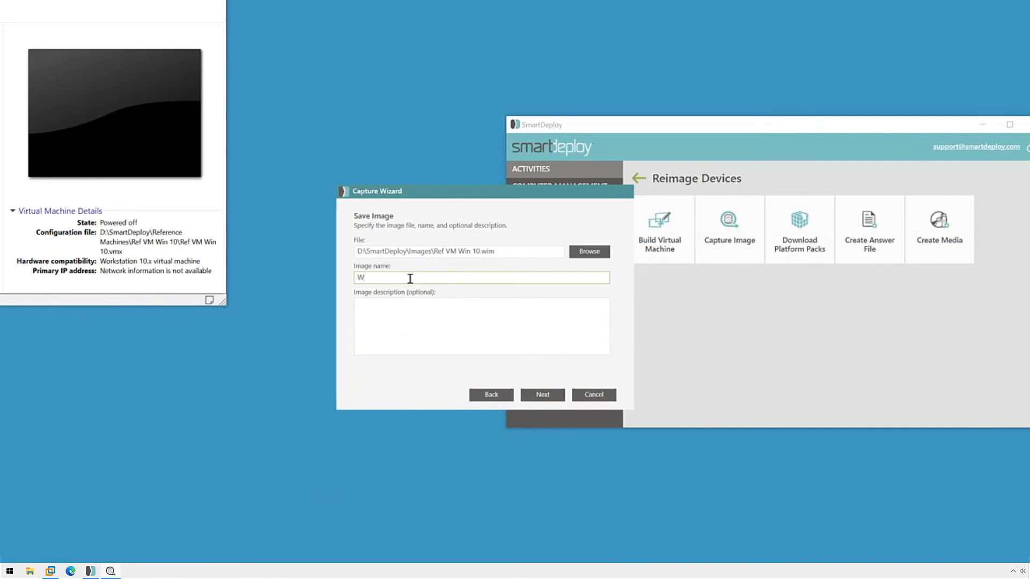
type("in 10 v")
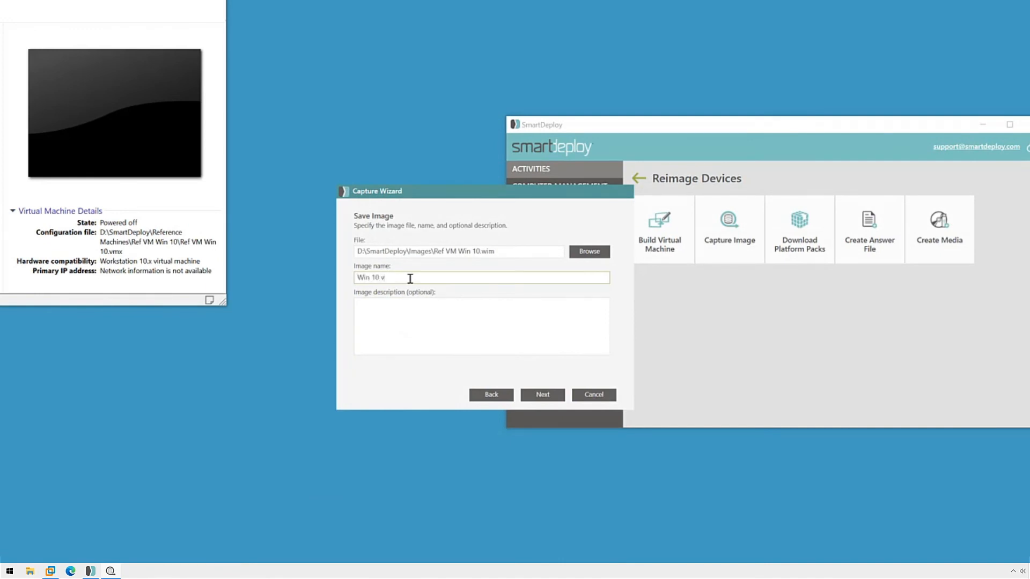
type("1909")
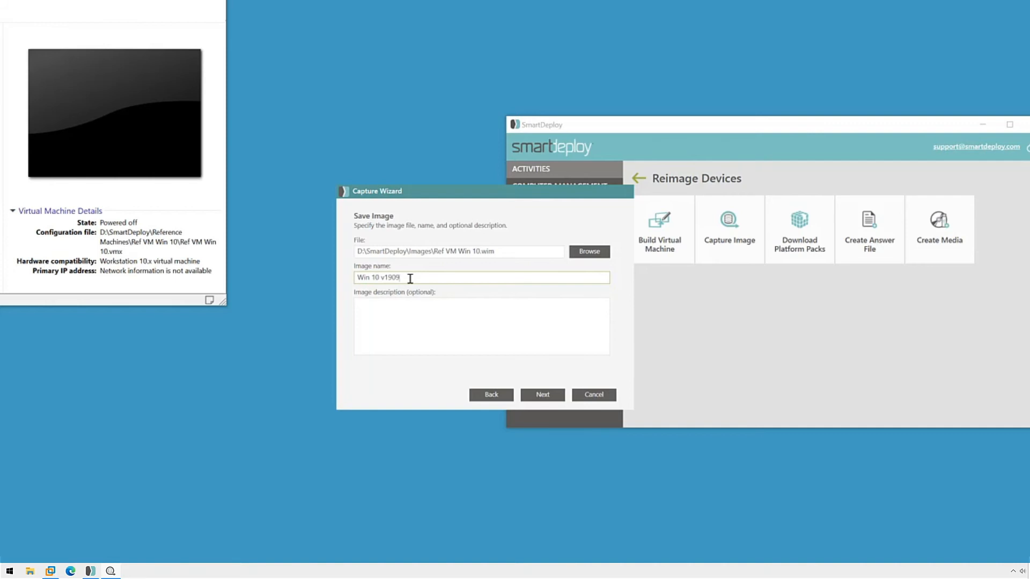
type("- Base")
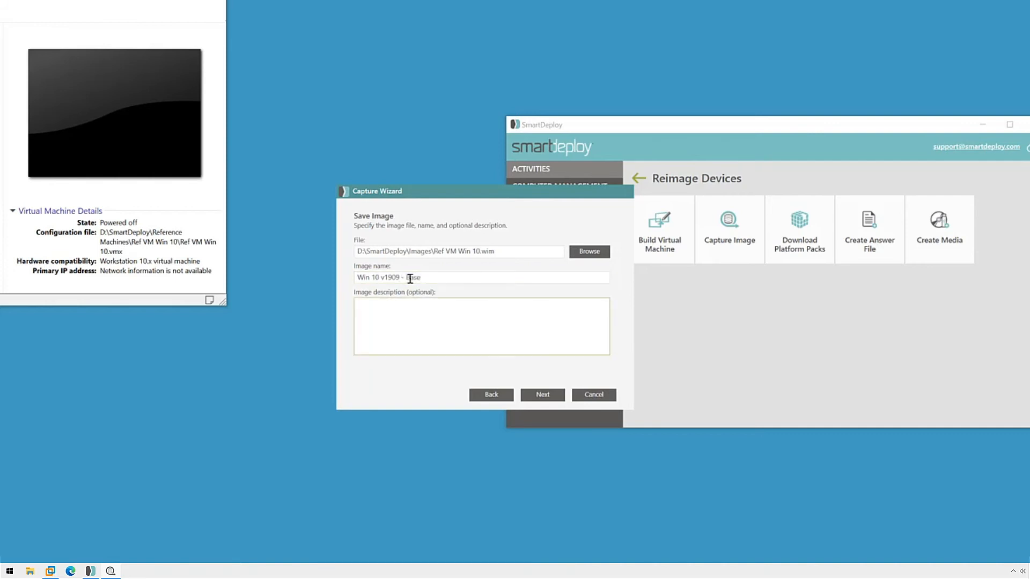
type("Windows 10 and all u")
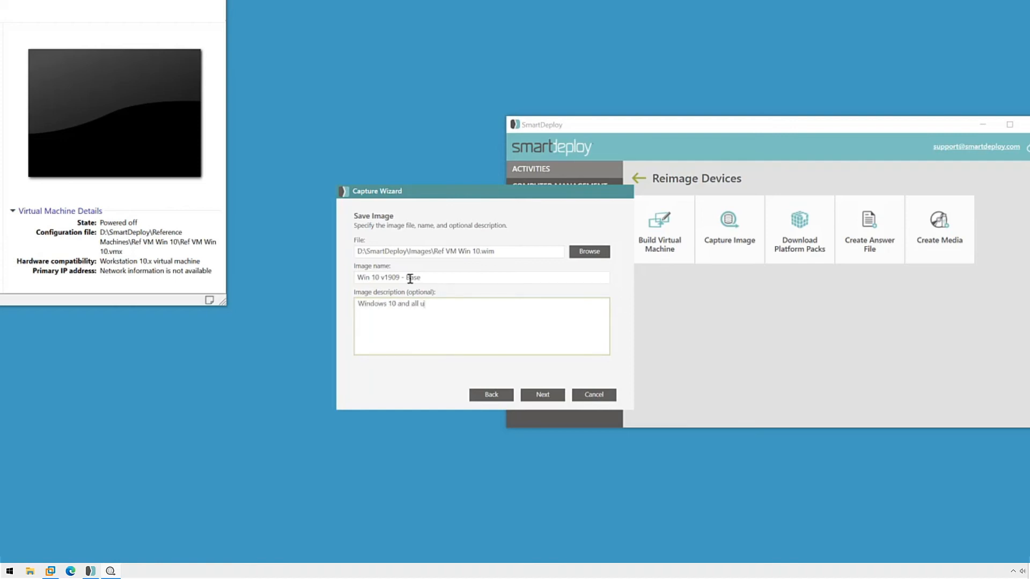
Finish the description 'Windows 10 and all updates' and run the capture to completion.
type("pdates")
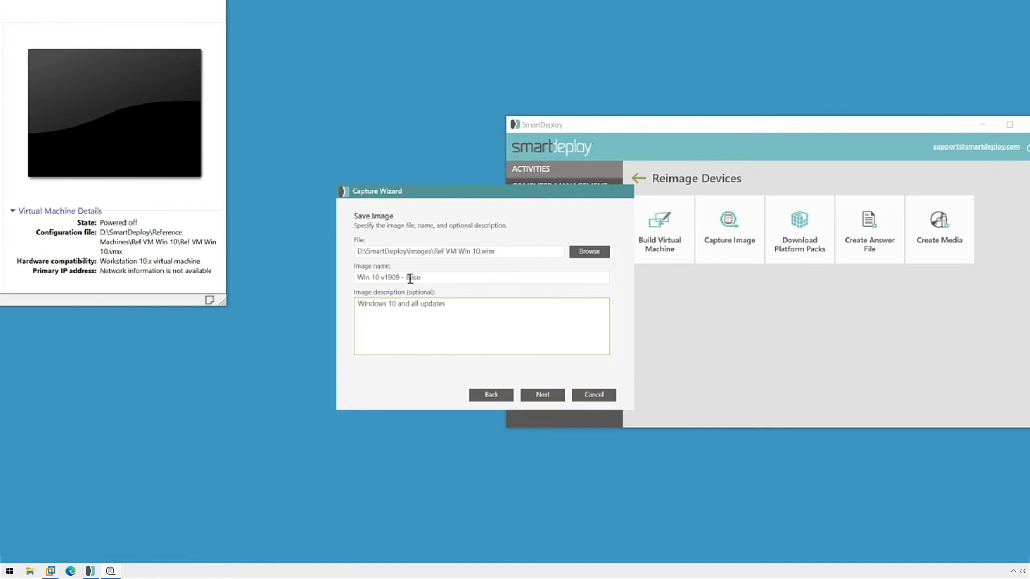
left_click(542, 395)
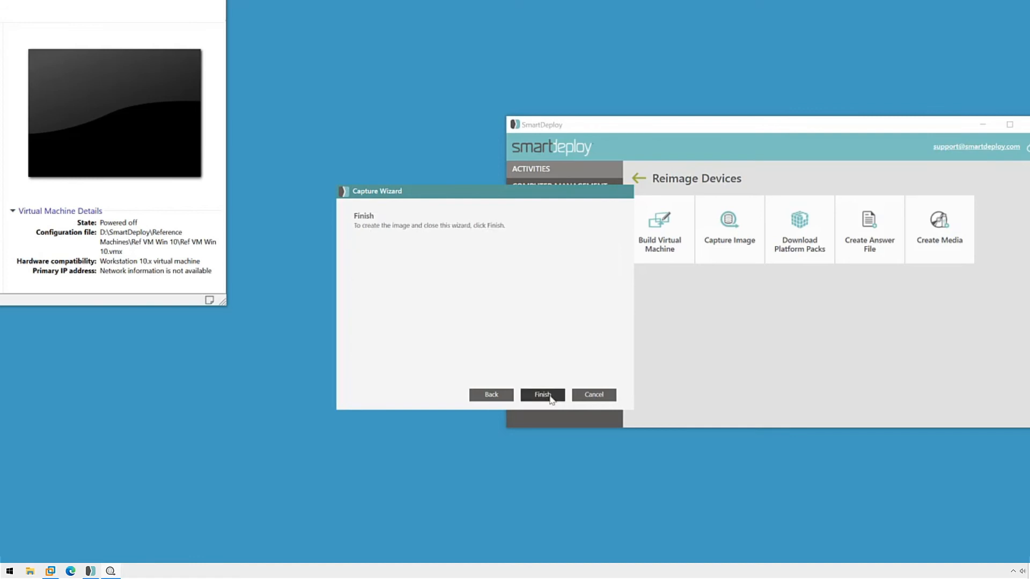
left_click(541, 395)
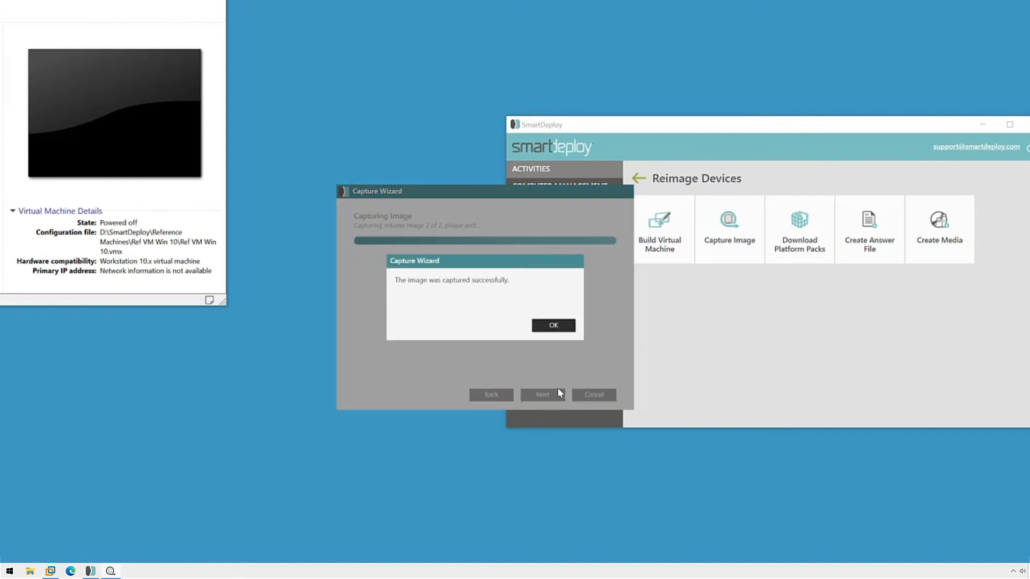
mouse_move(554, 327)
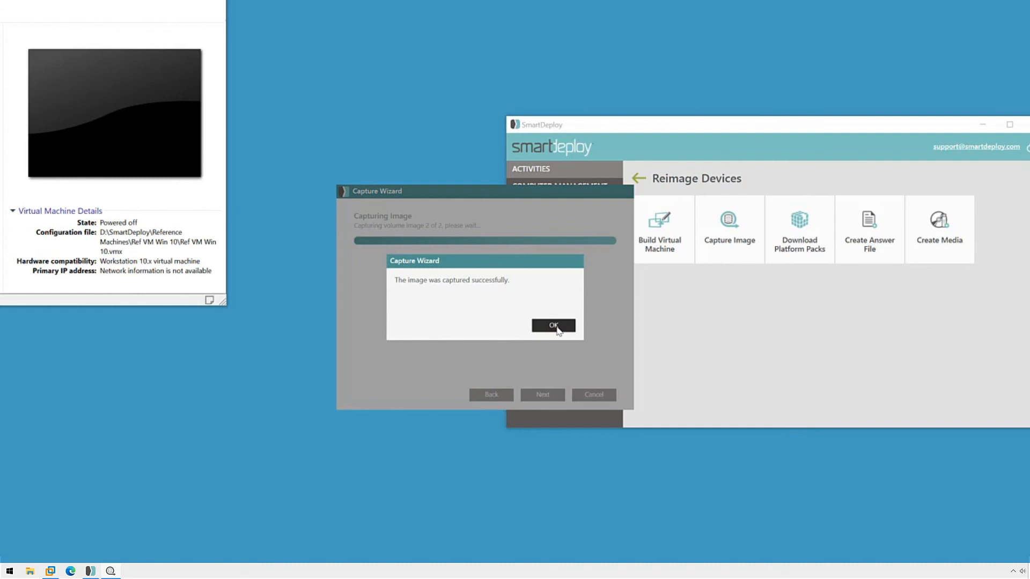
Dismiss the success message and view Win 10 v1909 - Base and its Path in Images.
left_click(552, 325)
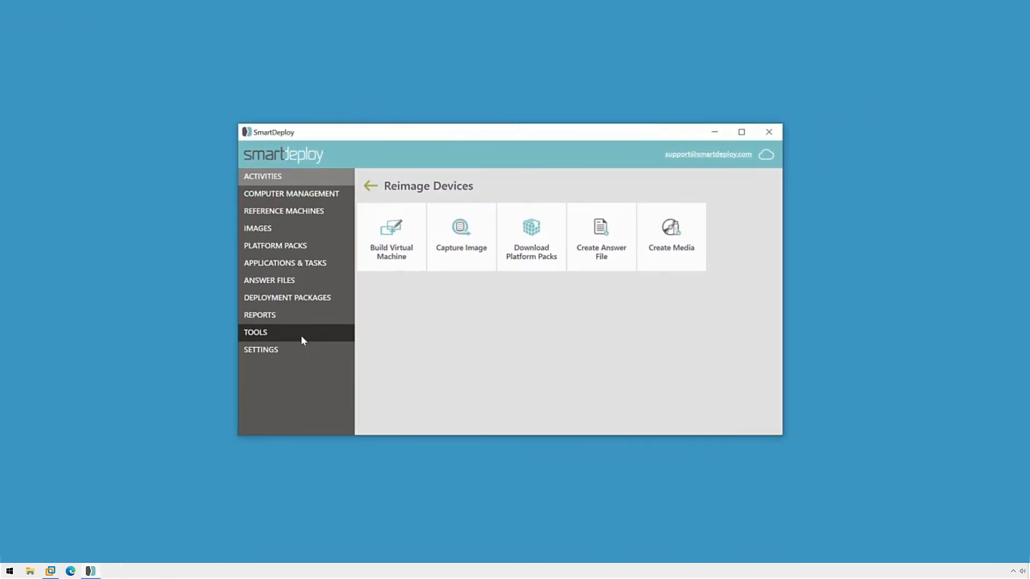
left_click(258, 228)
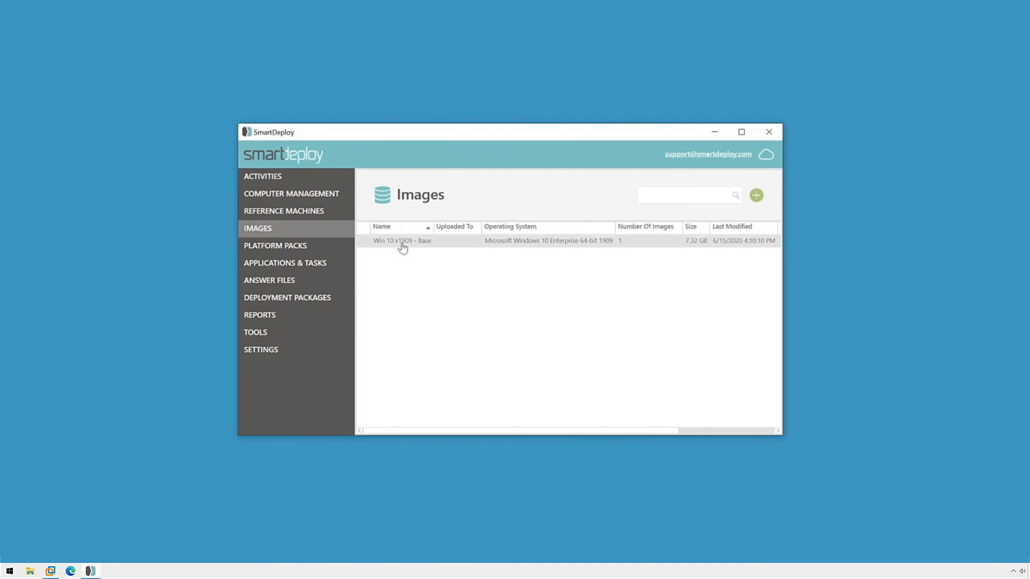
mouse_move(534, 434)
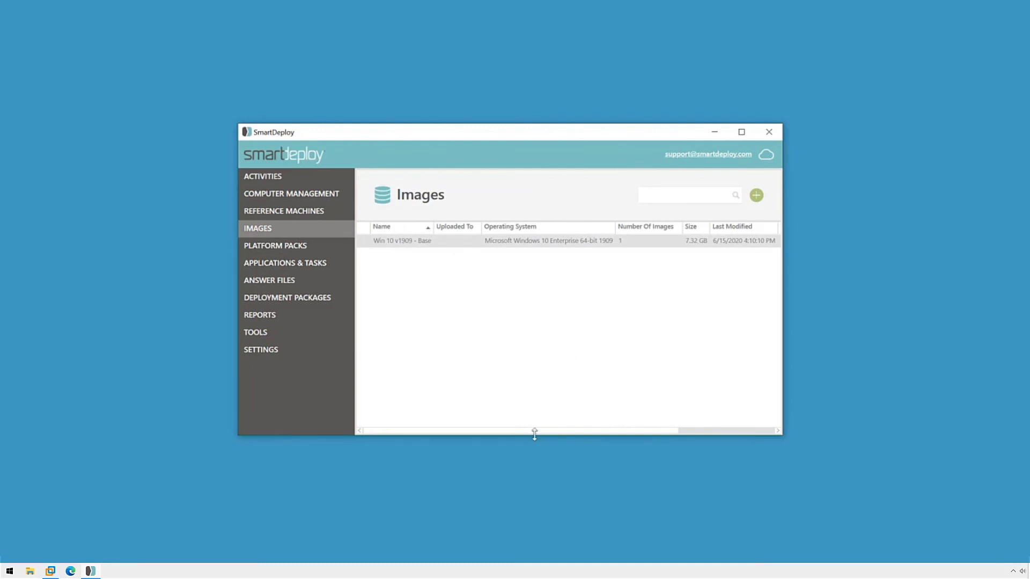
scroll("right", 3)
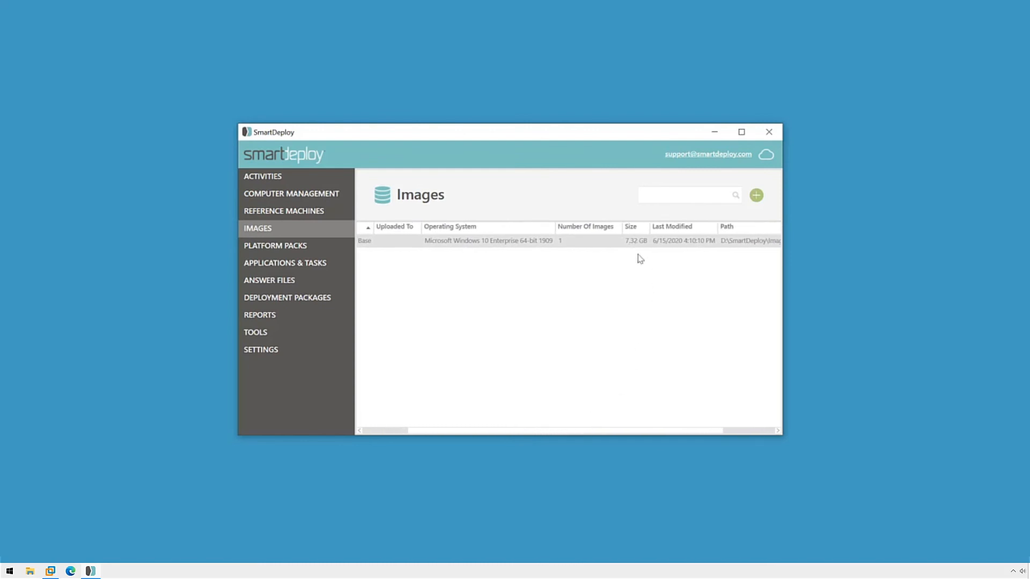
mouse_move(693, 402)
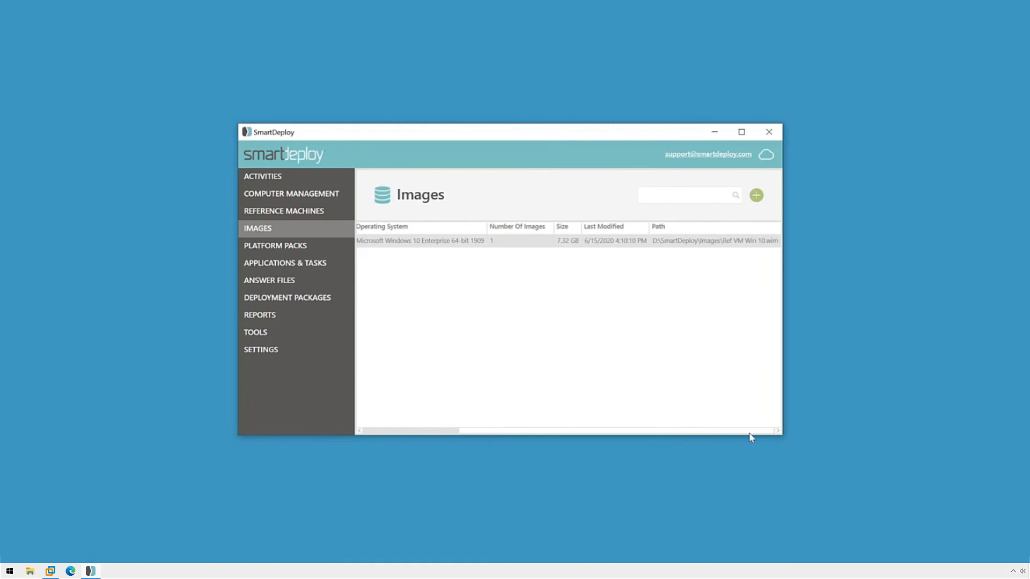
mouse_move(738, 437)
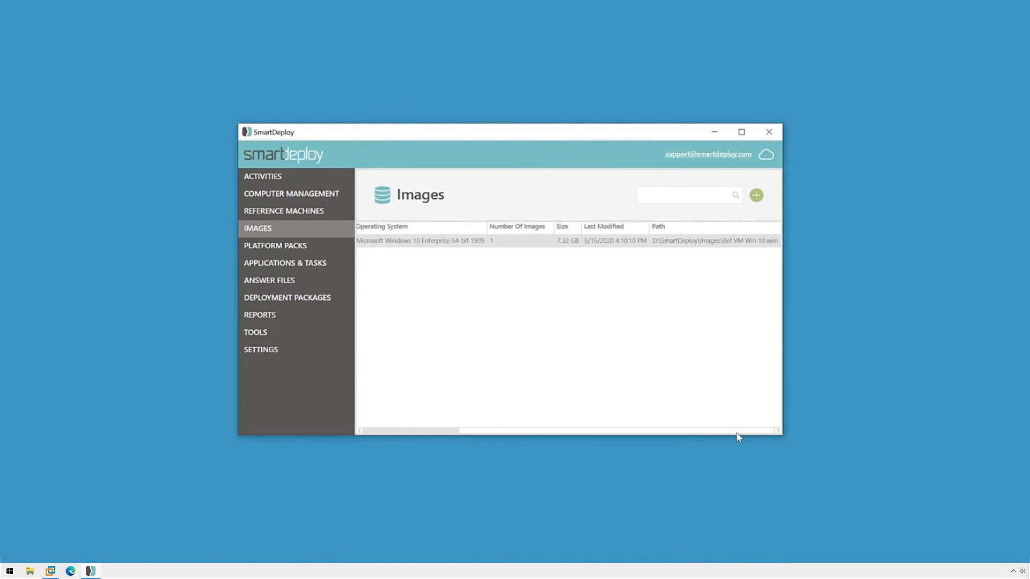